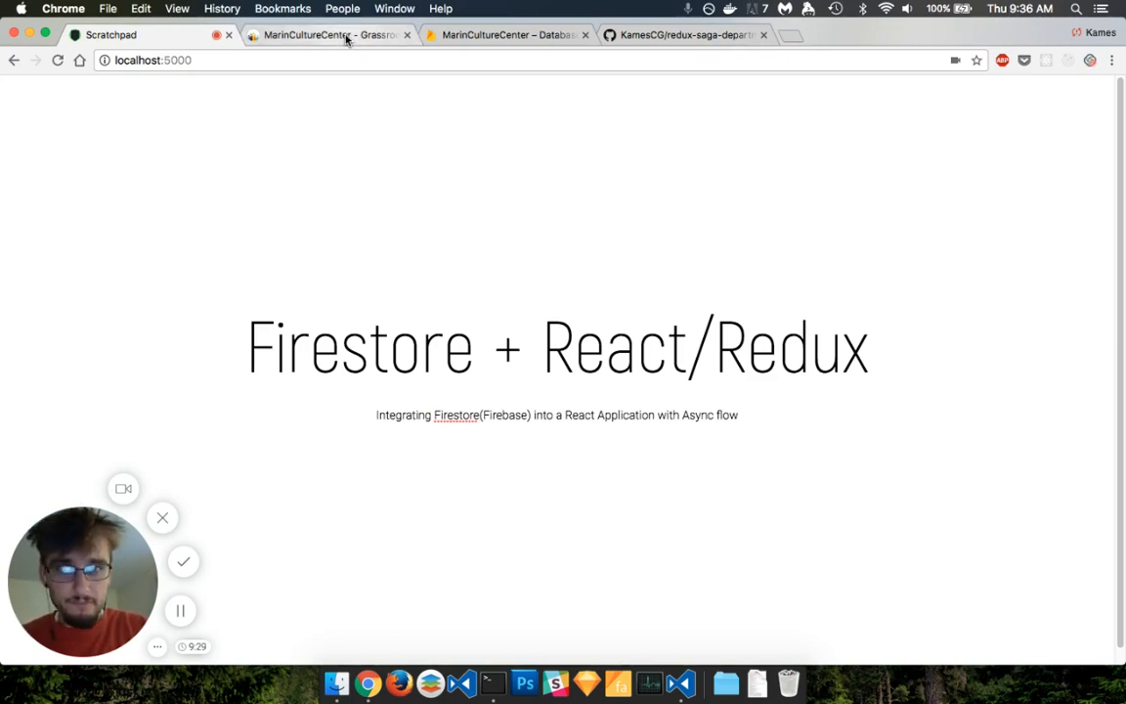
Switch to the MarinCultureCenter dashboard tab from the Scratchpad title slide
click(328, 35)
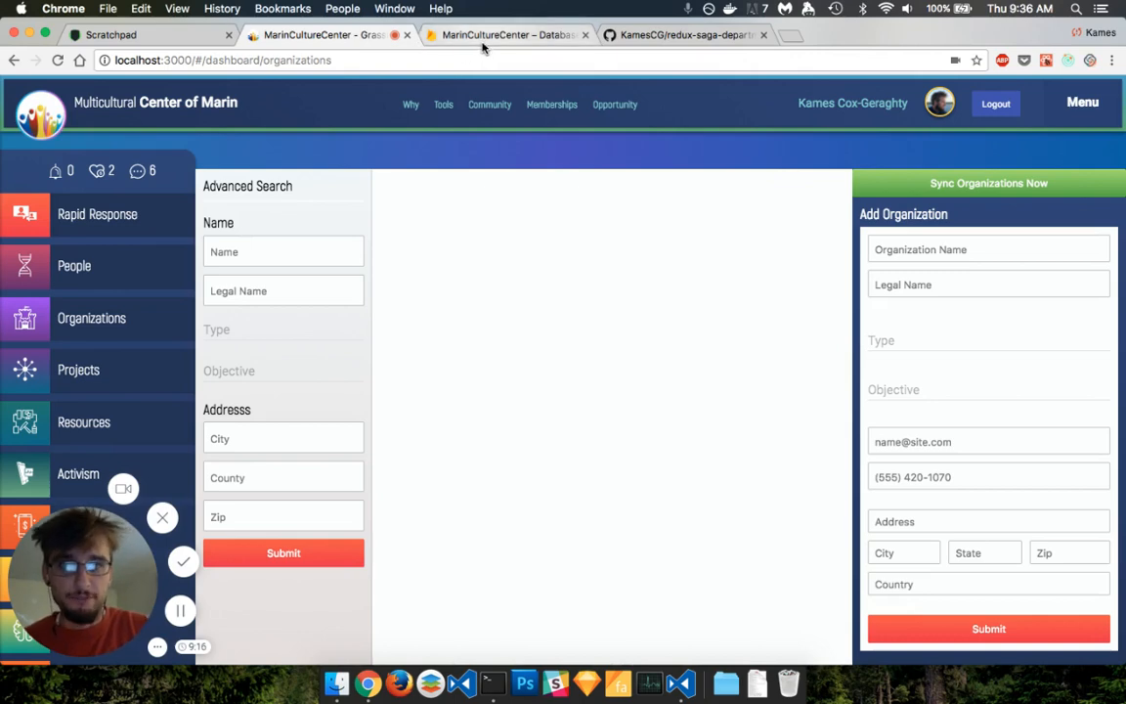
Load the organizations list showing Build The Future and BuildersAssoc with contact details
click(505, 35)
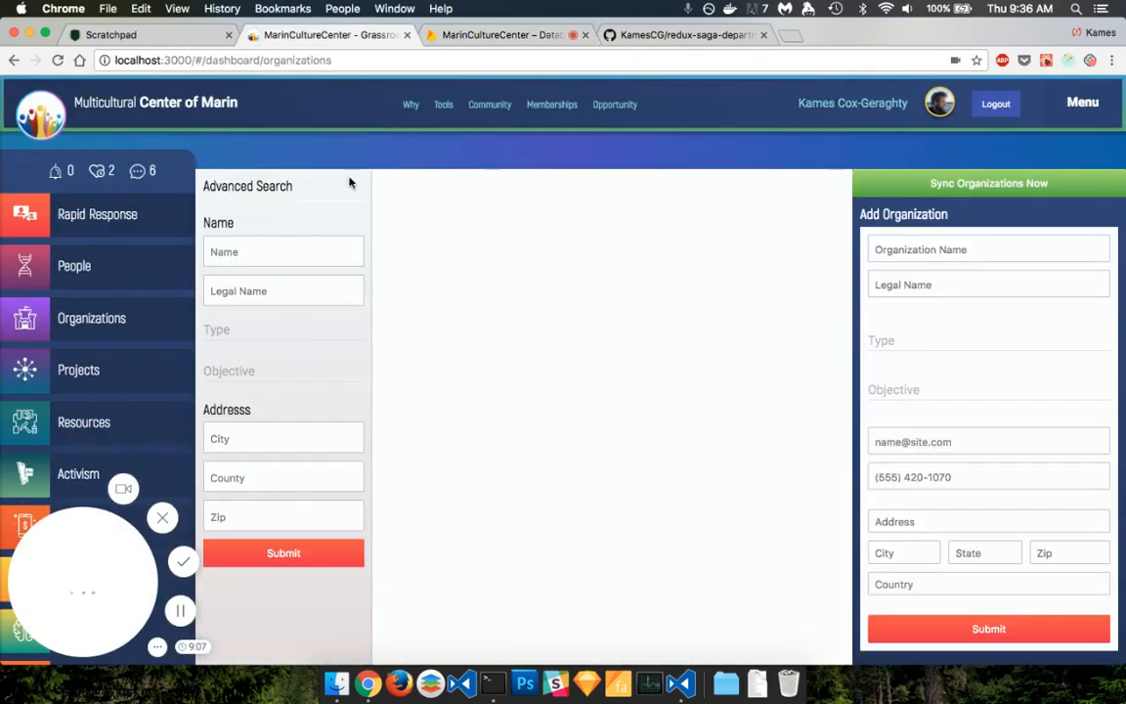
click(284, 250)
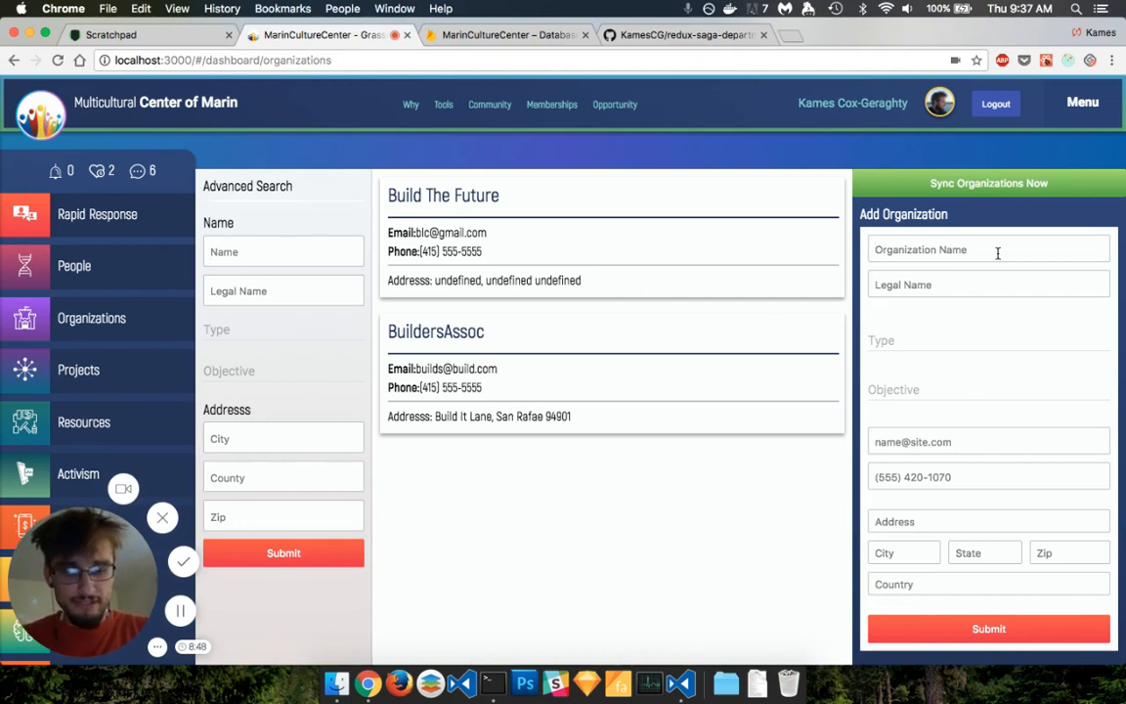
Submit a new organization named 'Organization' with legal name 'Organization LLC'
text(New)
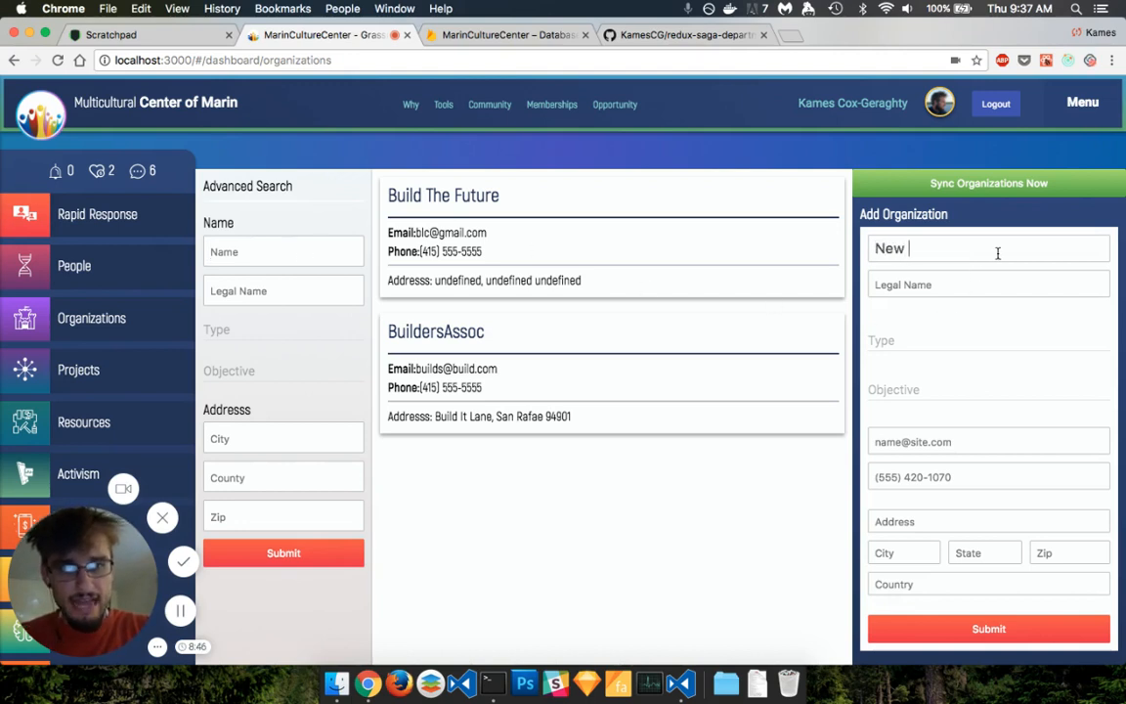
text(Organization)
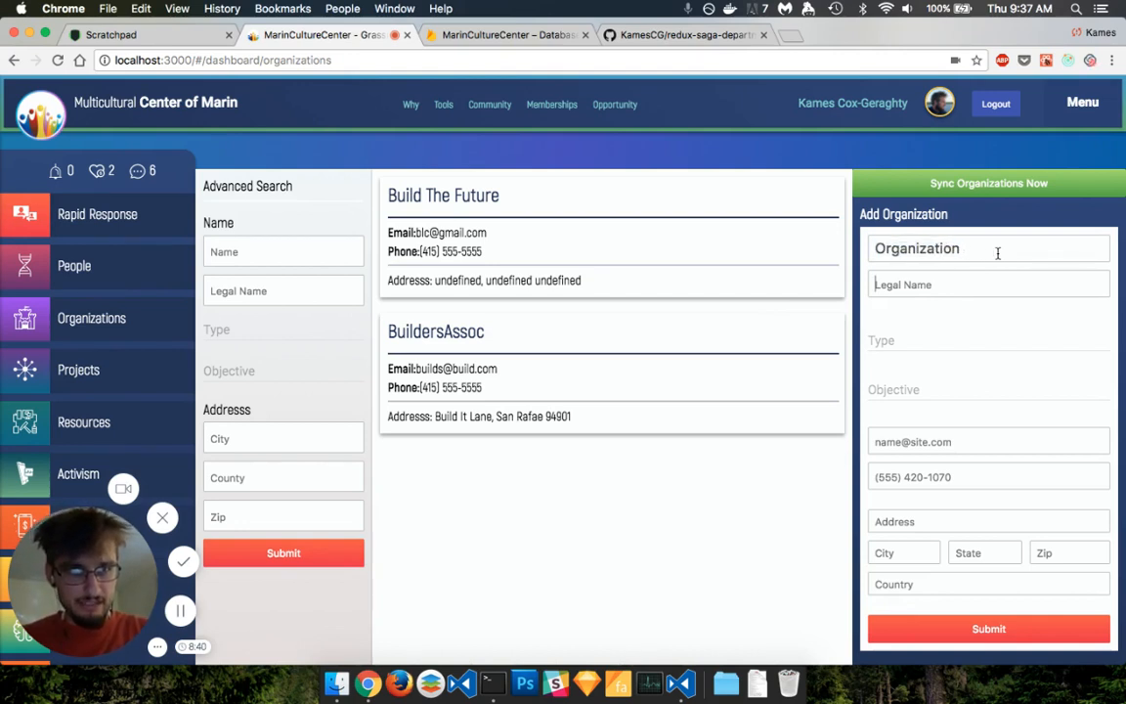
text(Organization LLC)
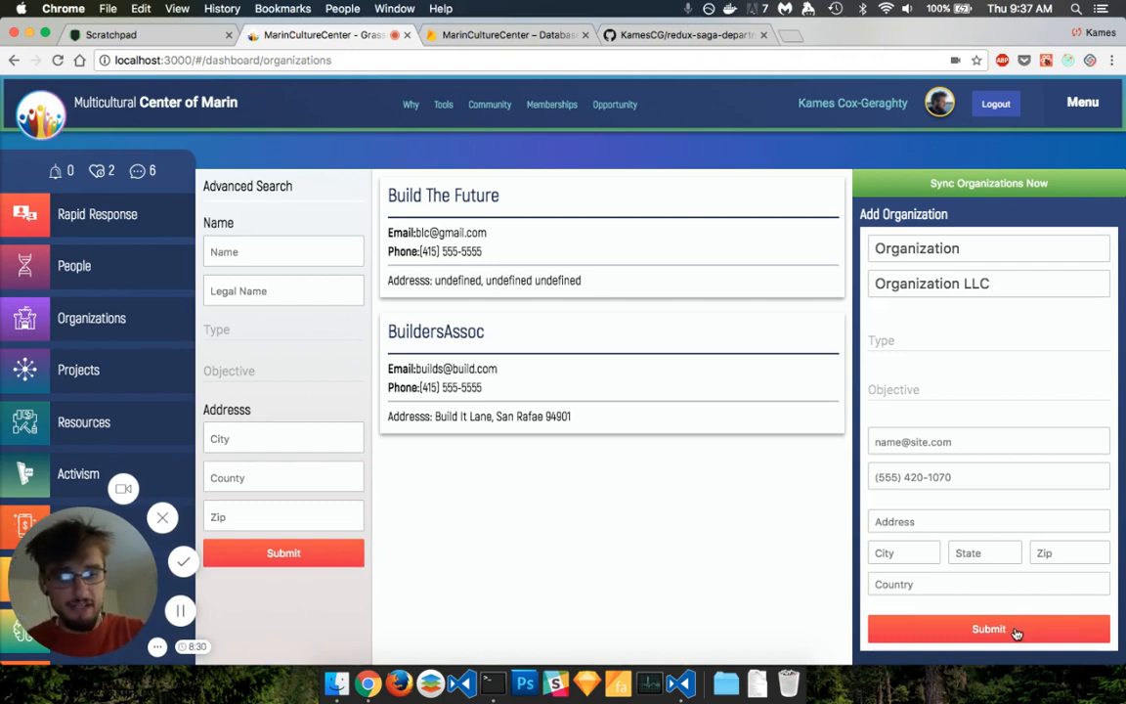
click(989, 630)
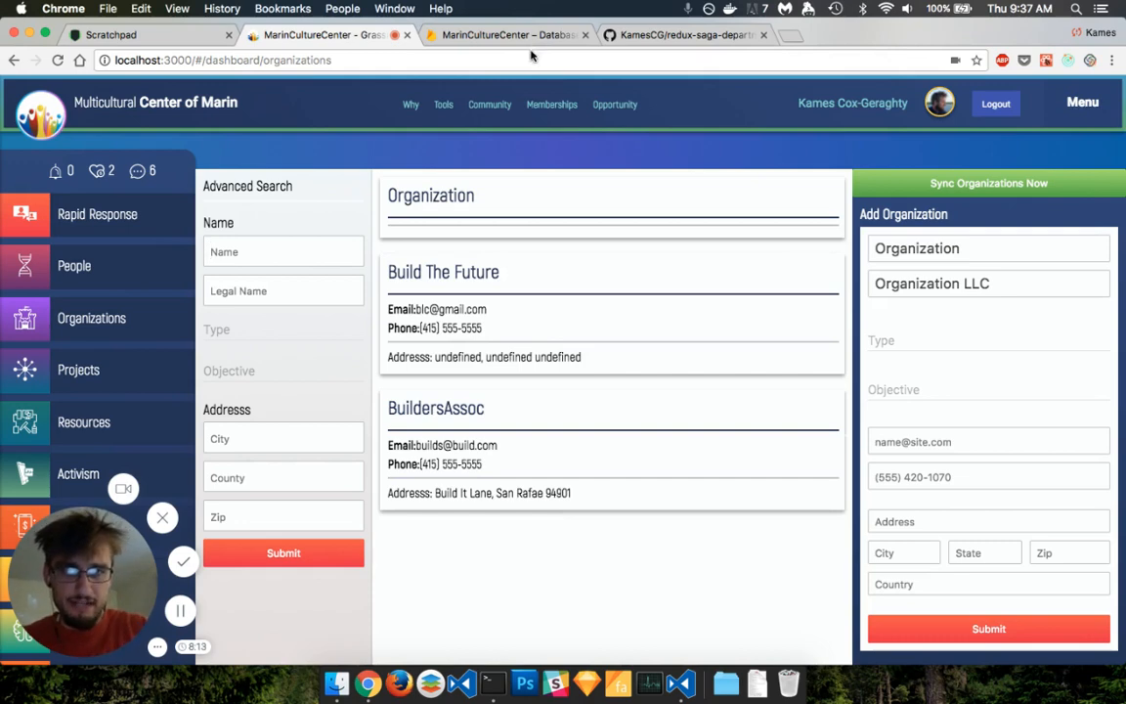
View the new Organization / Organization LLC document in Firestore's organizations collection, then start a blank tab
click(507, 36)
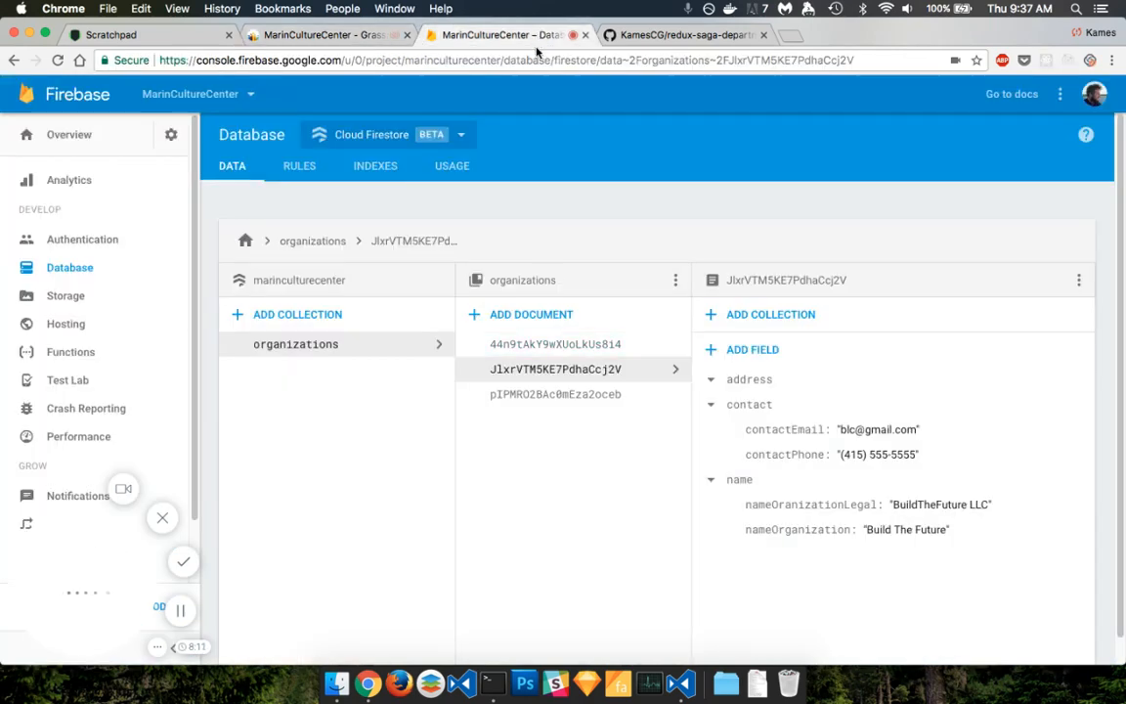
click(556, 345)
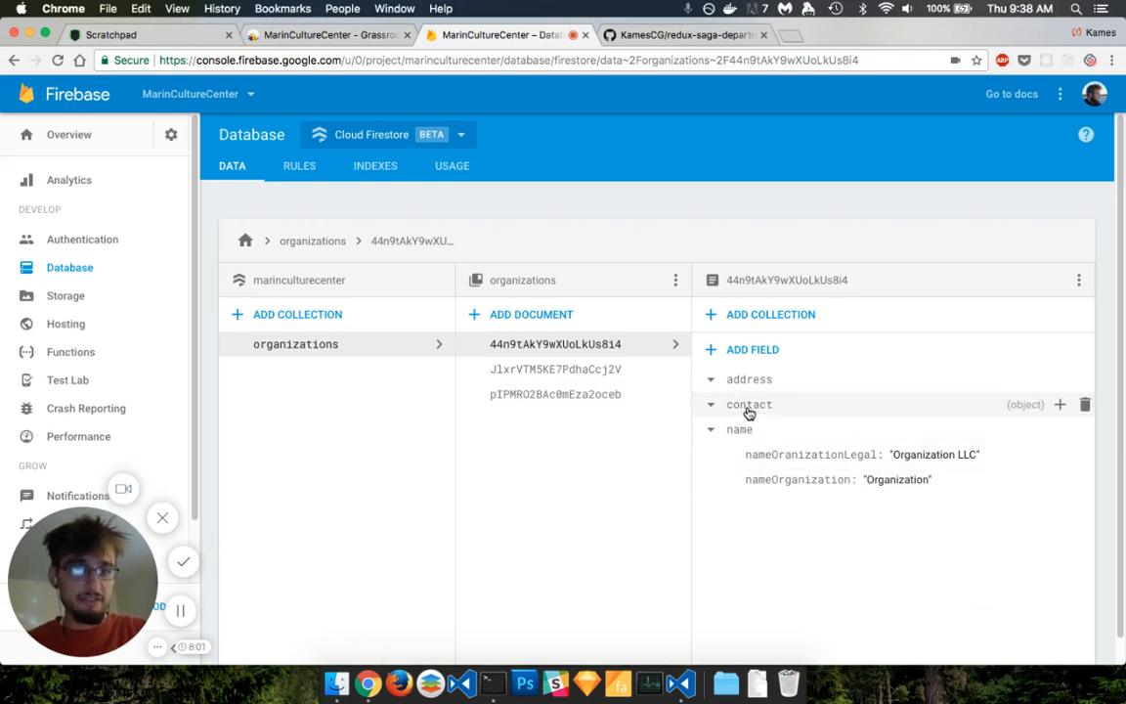
mouse_move(765, 411)
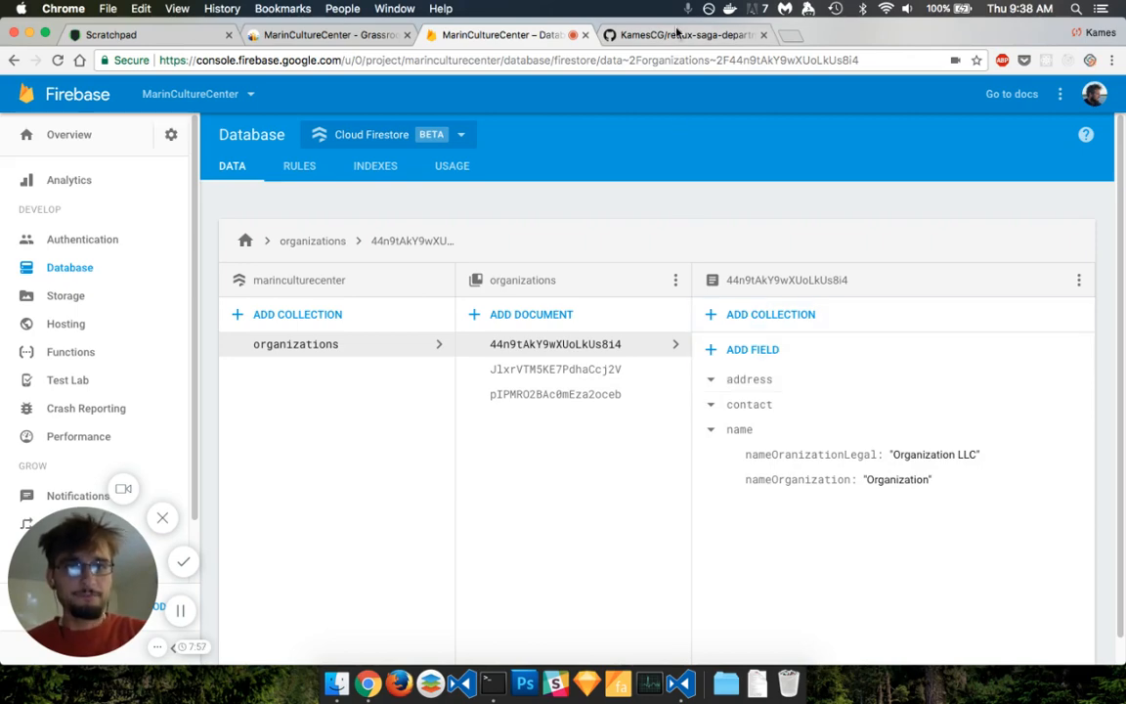
click(684, 35)
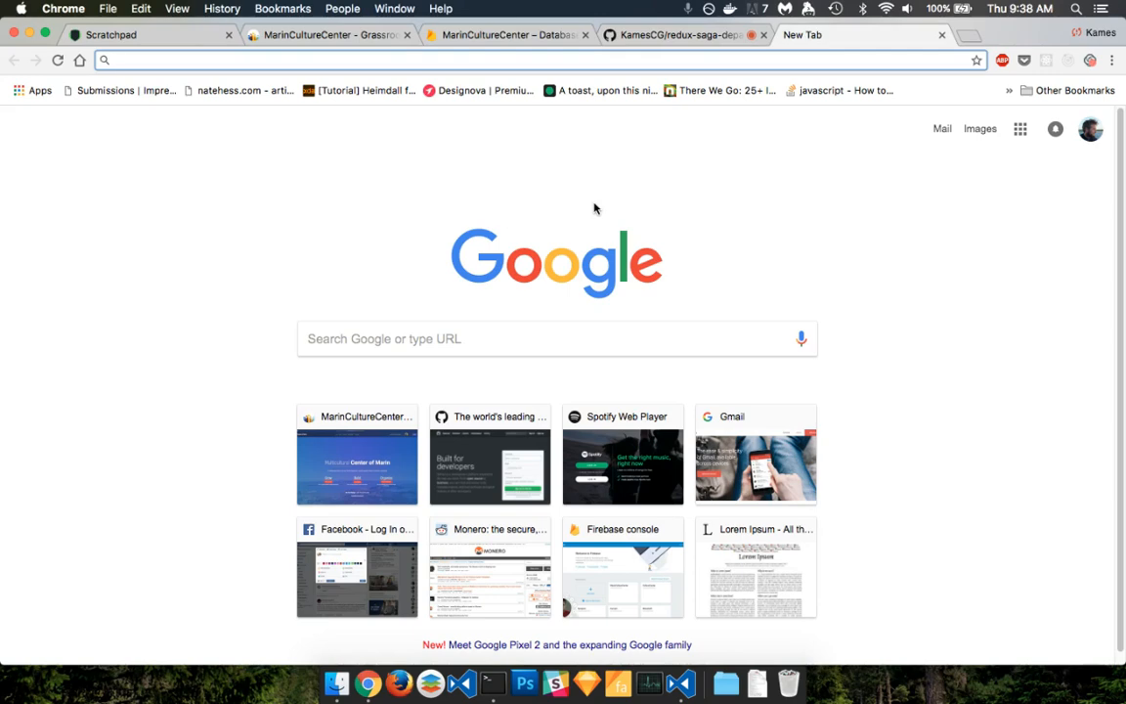
Reach the original n6g7/redux-saga-firebase repo's pull requests, listing Firestore Support by KamesCG
text(rer)
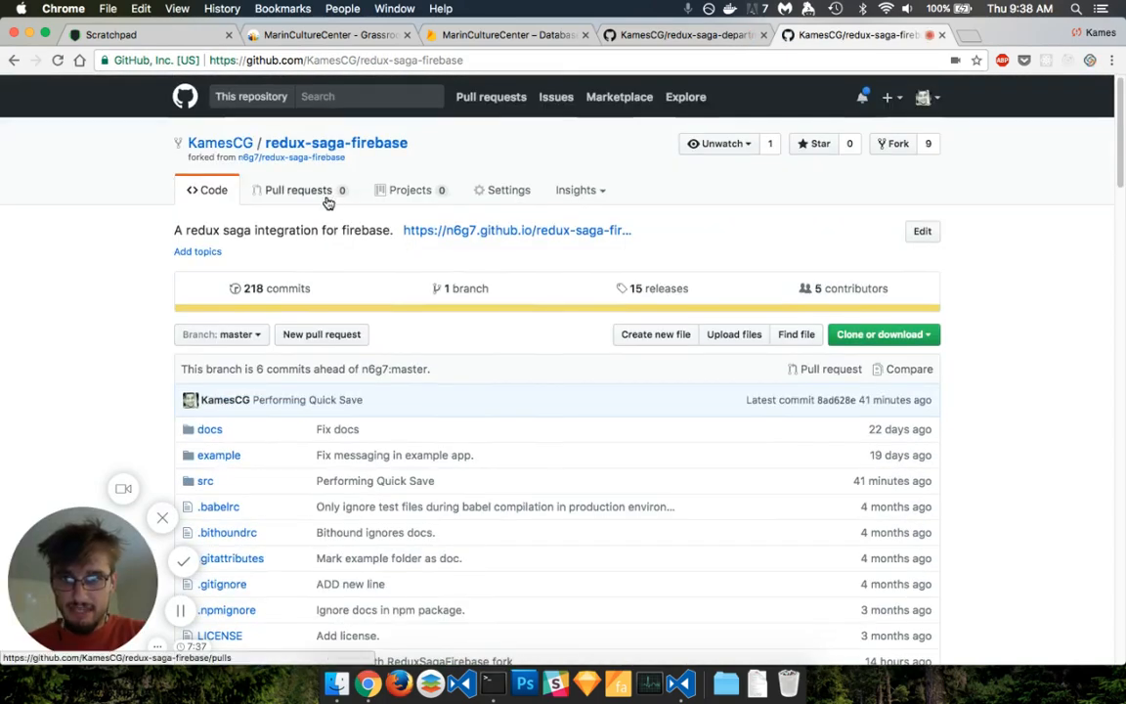
click(289, 156)
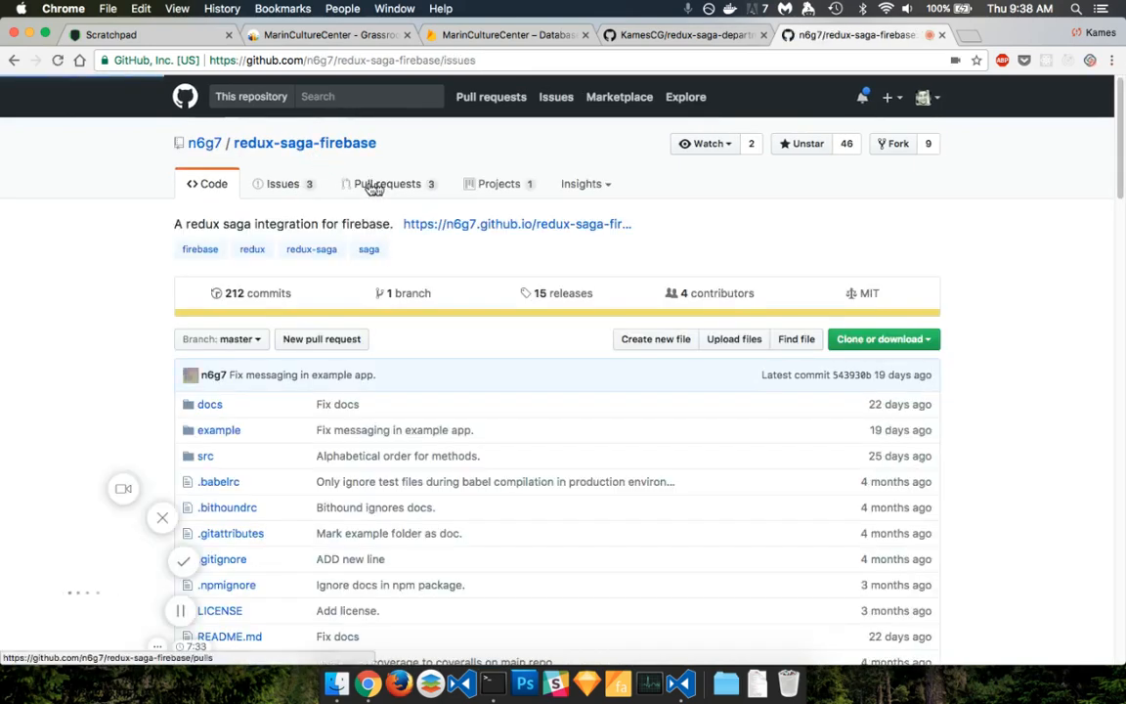
click(387, 184)
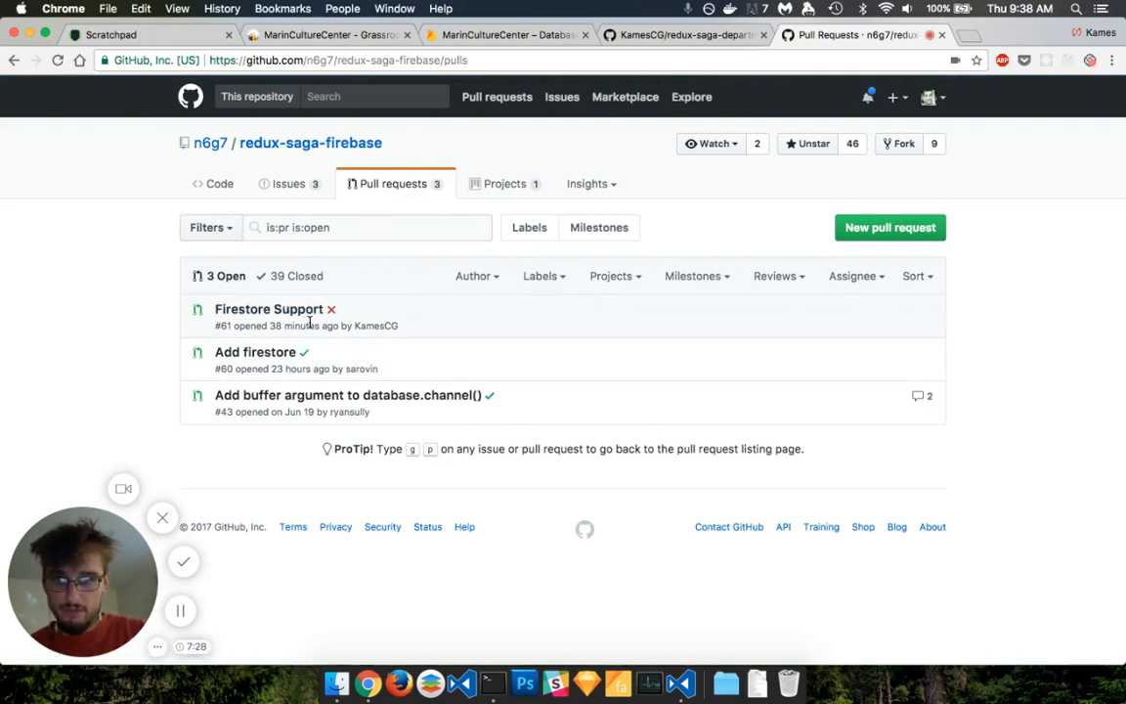
mouse_move(297, 361)
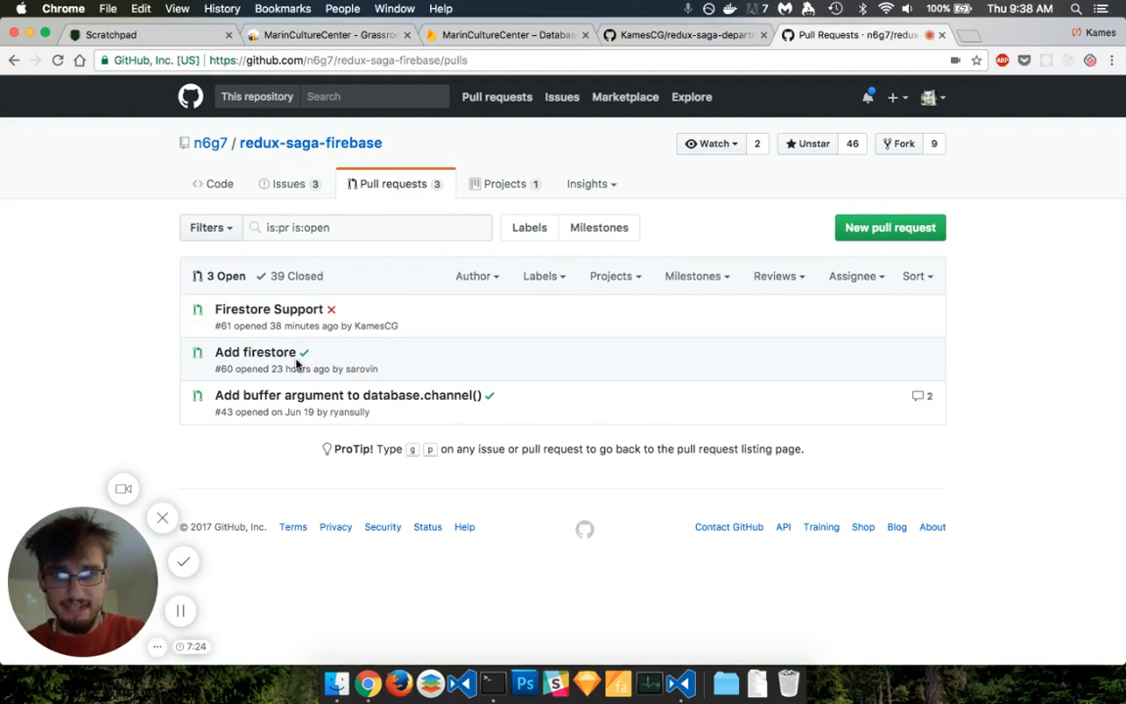
mouse_move(379, 166)
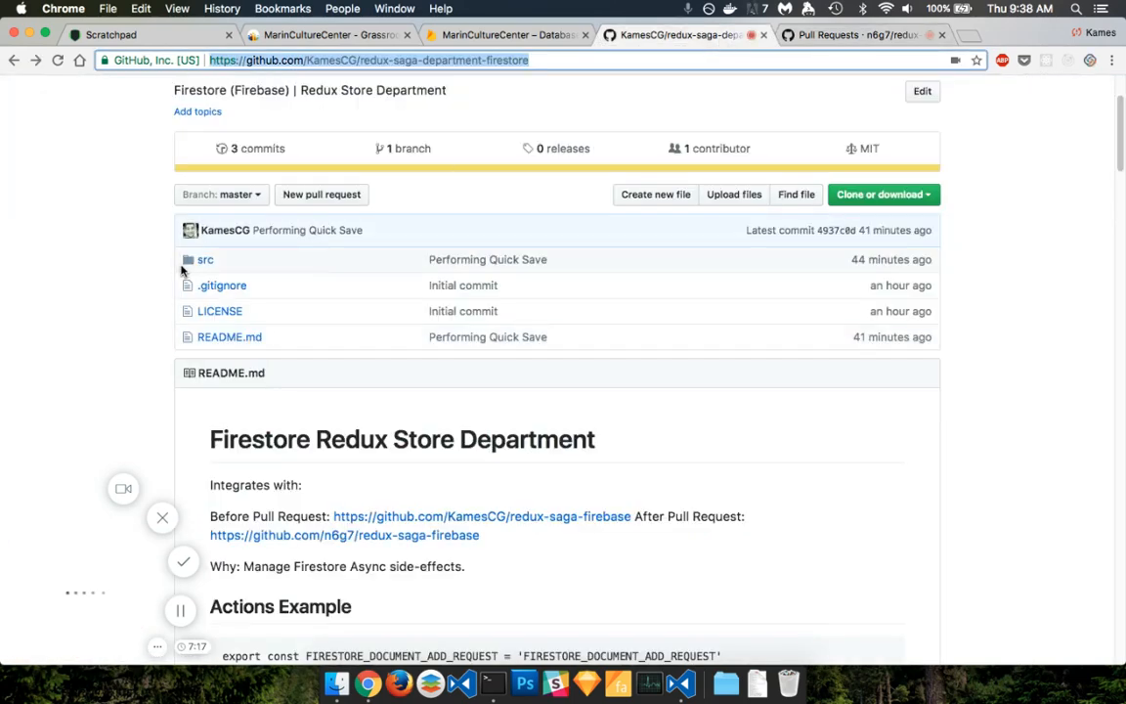
Show the documentAdd and documentEmptyAdd saga code in src/sagas.js
click(206, 258)
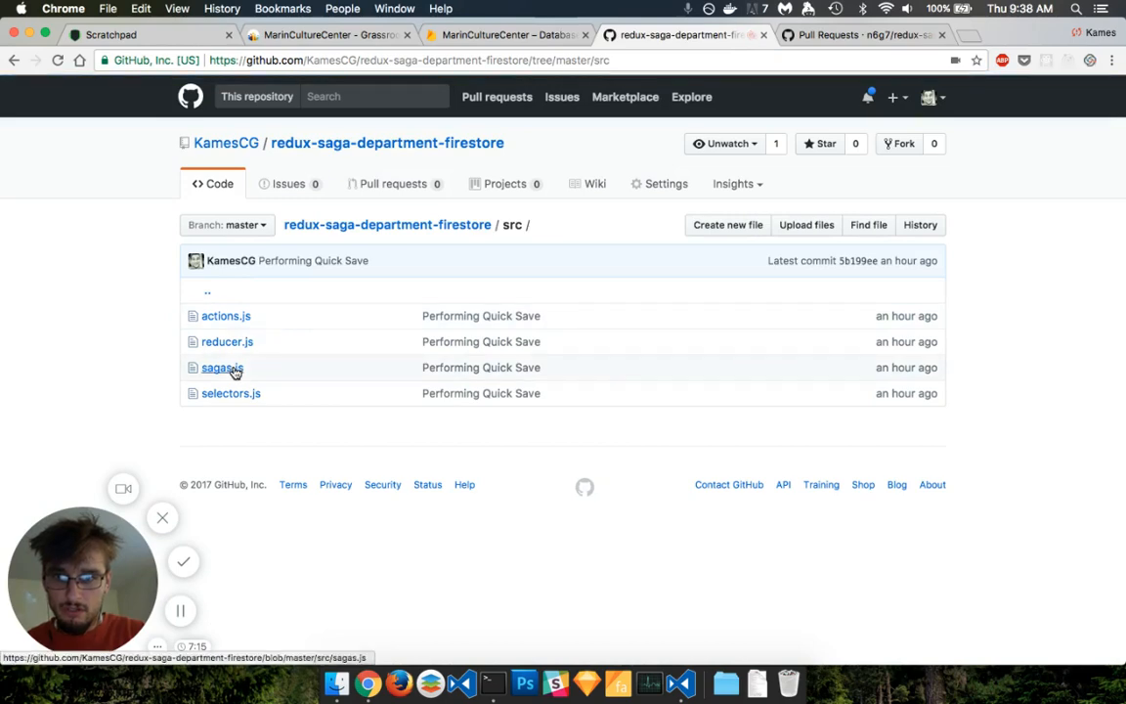
click(223, 367)
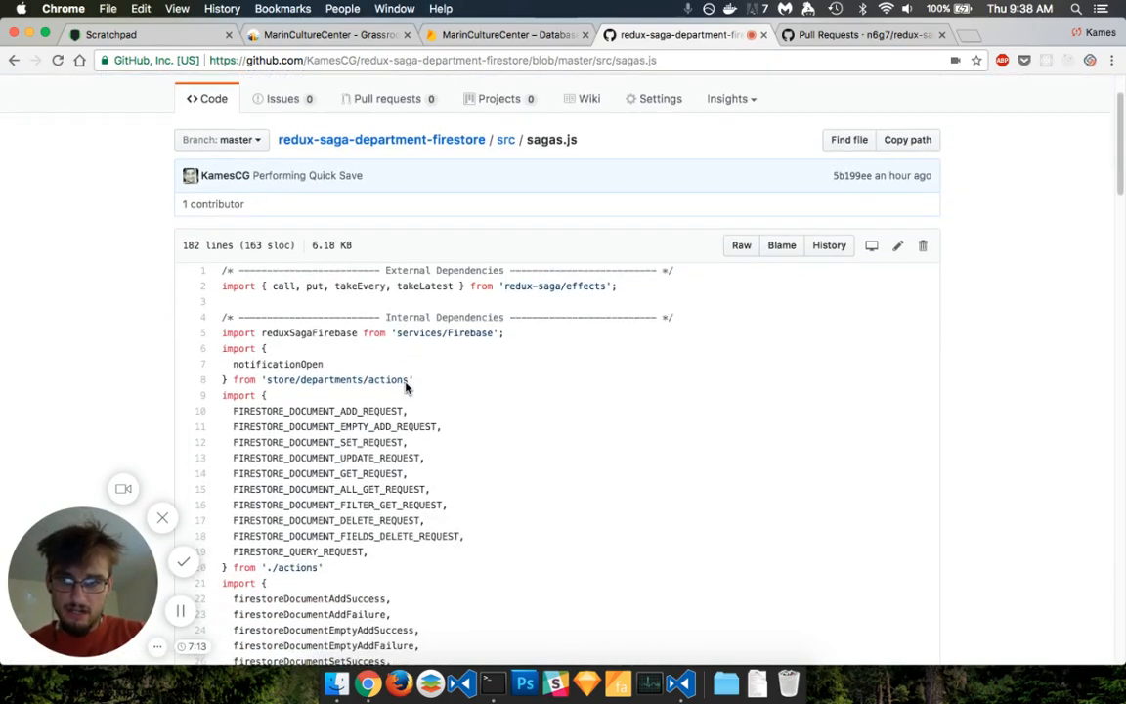
scroll(down, 3)
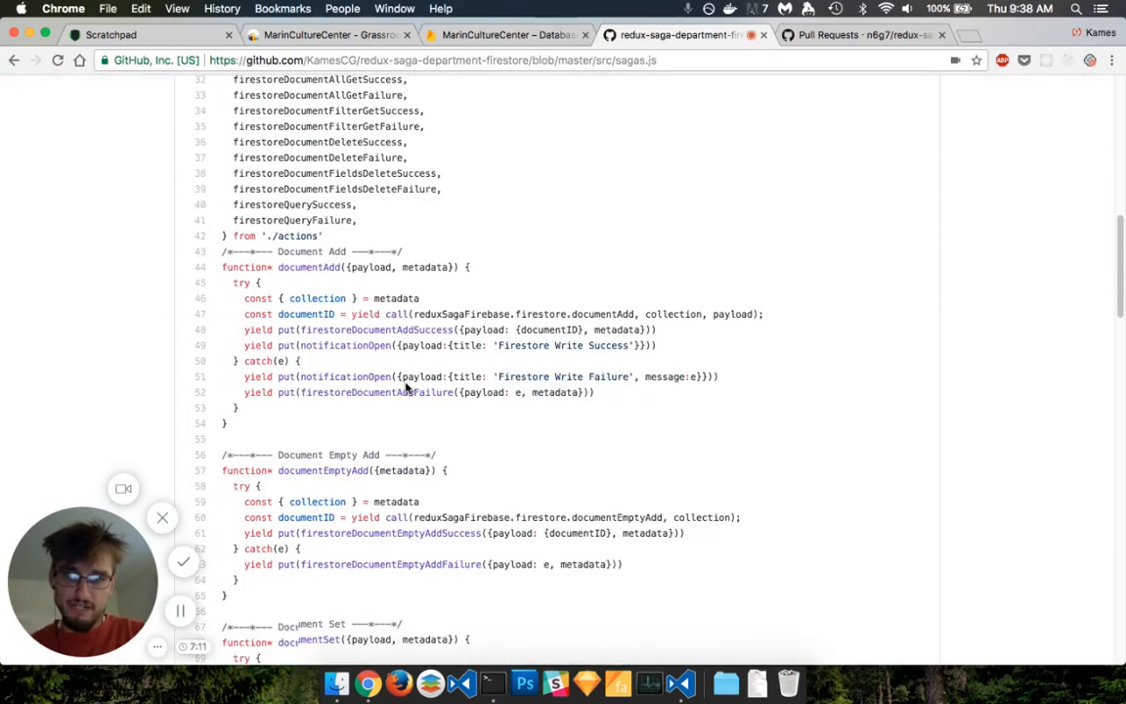
scroll(down, 3)
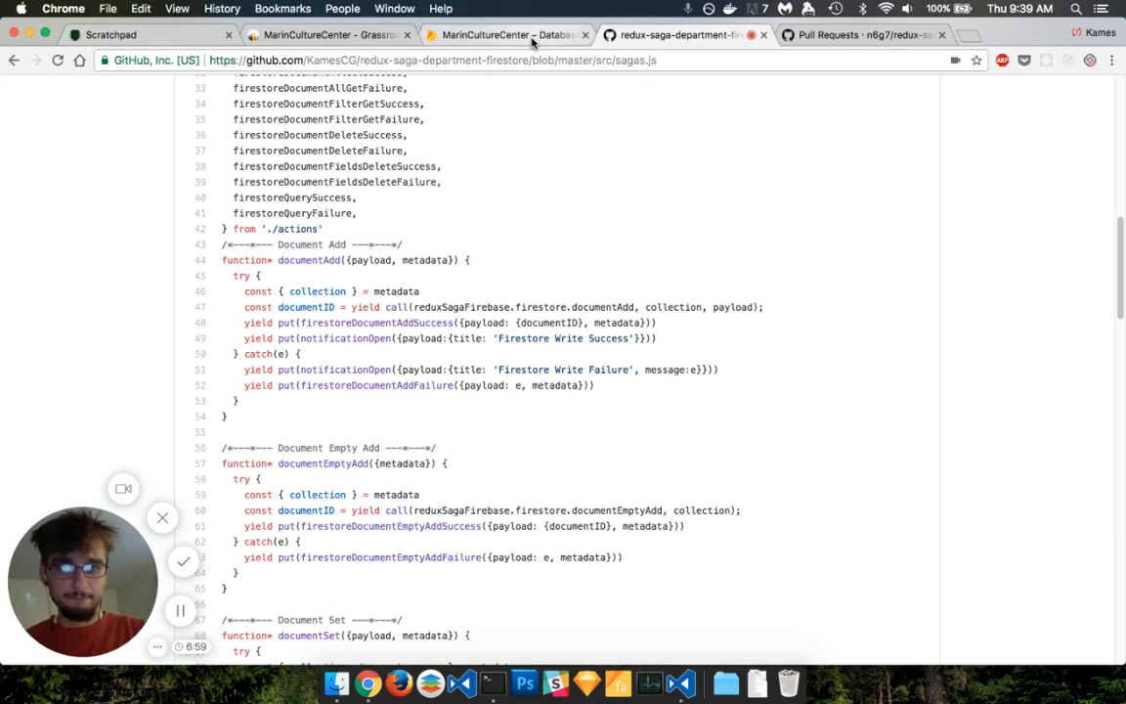
Switch back to the dashboard listing Organization, Build The Future and BuildersAssoc
click(504, 35)
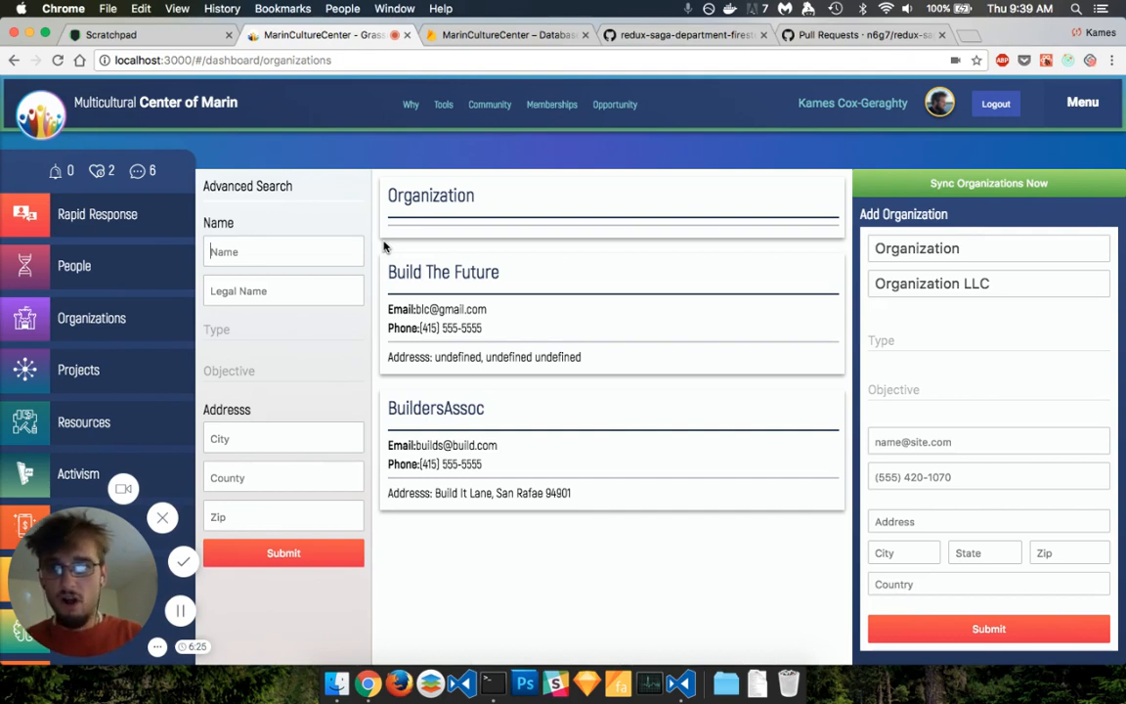
mouse_move(368, 282)
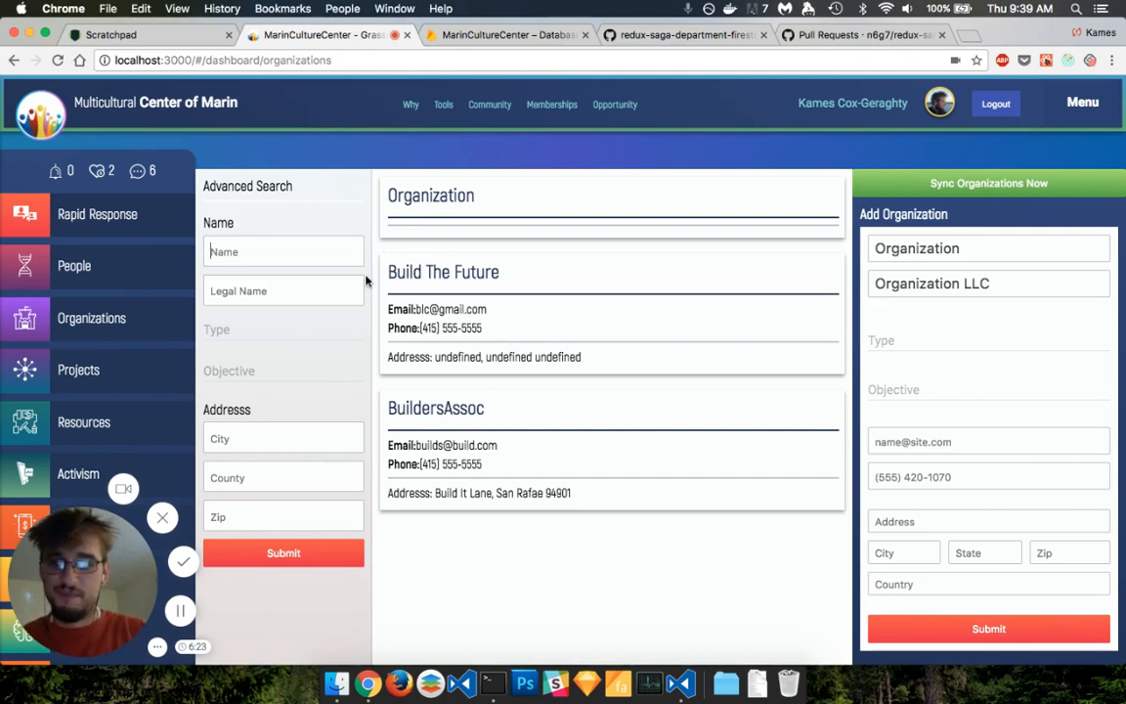